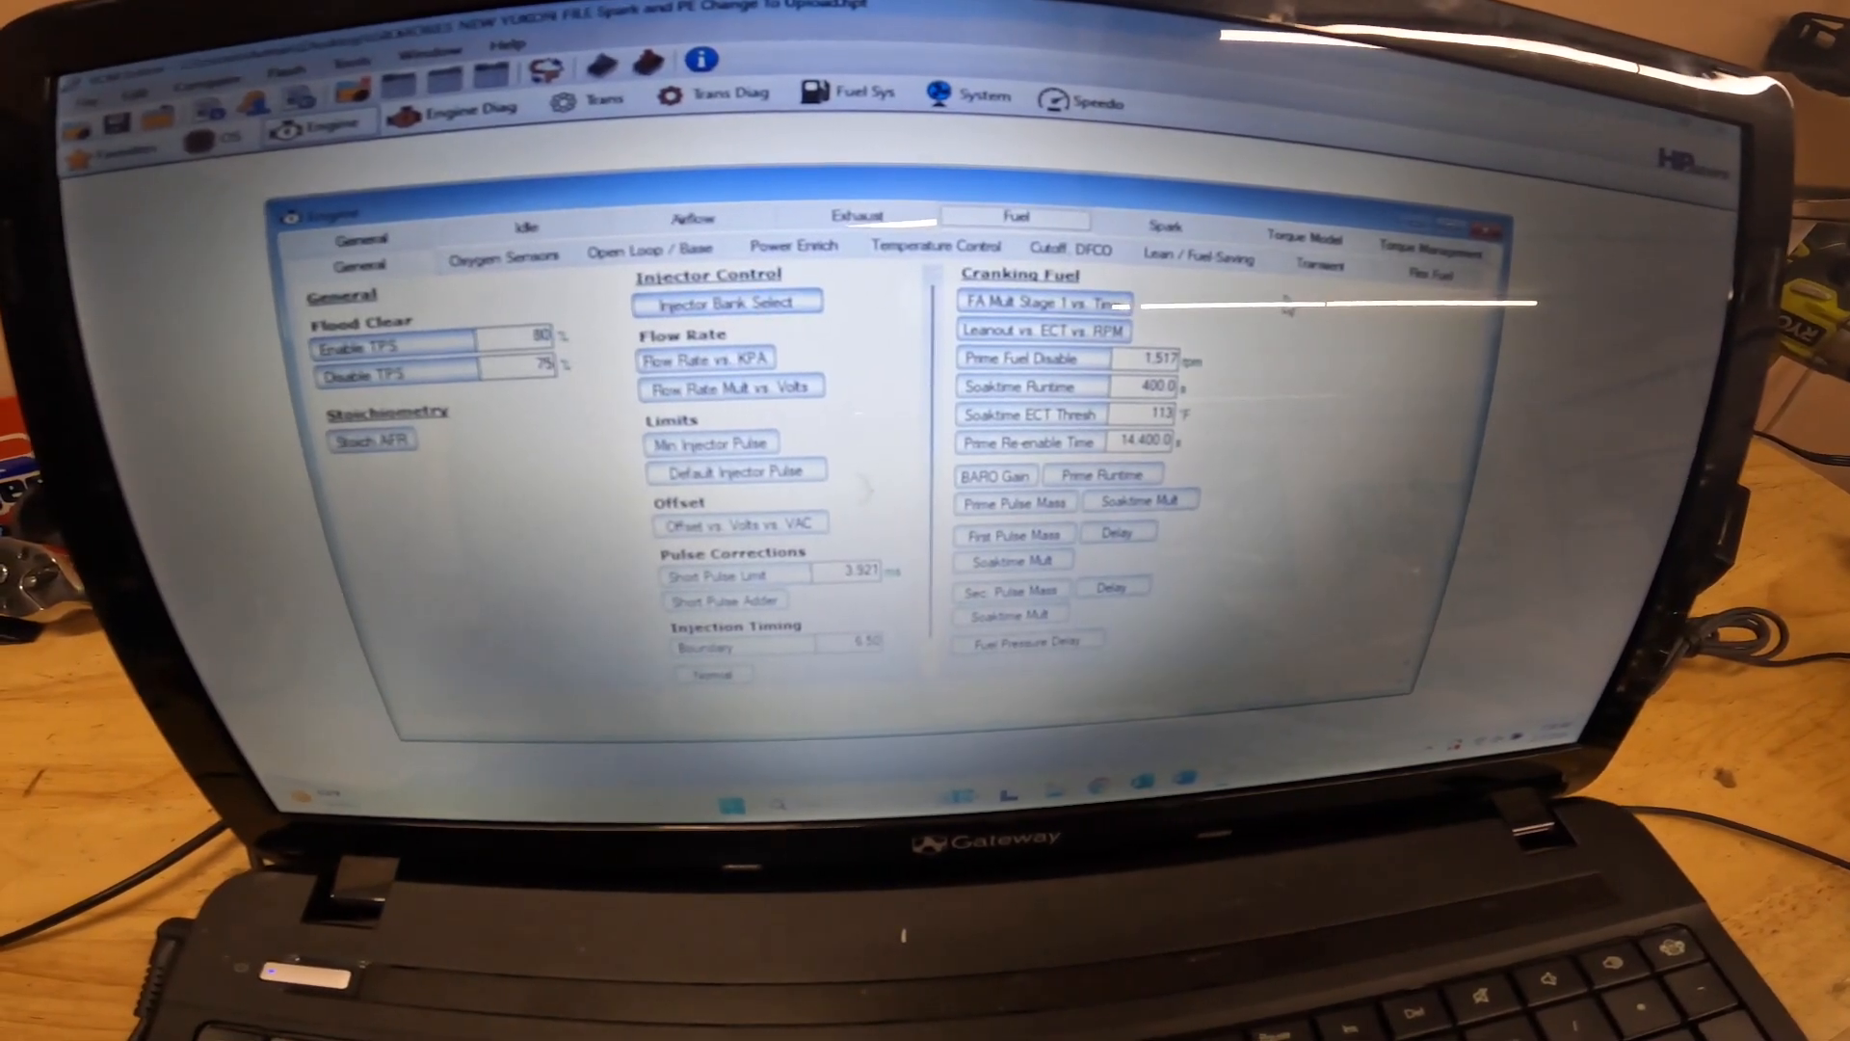
Open the Power Enrich EQ Ratio table under Engine > Fuel for review
{"action": "left_click", "coordinate": [792, 229]}
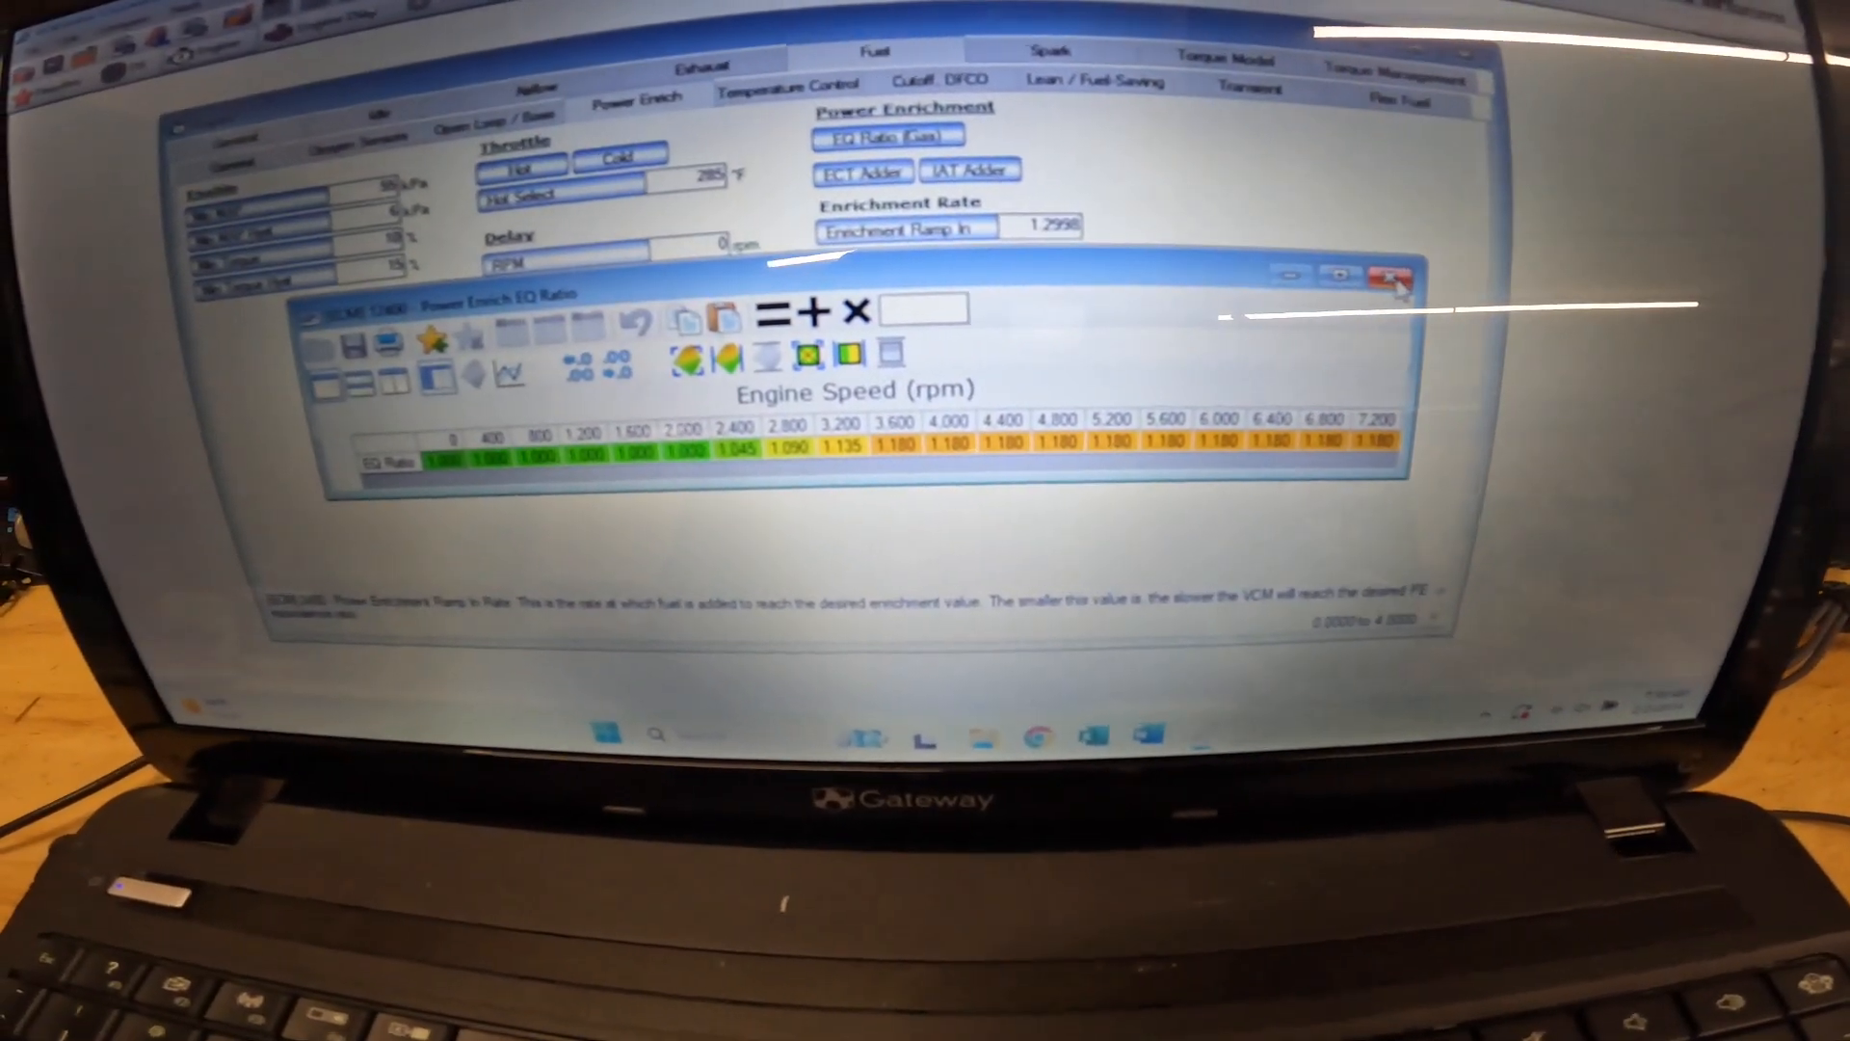
{"action": "left_click", "coordinate": [1396, 275]}
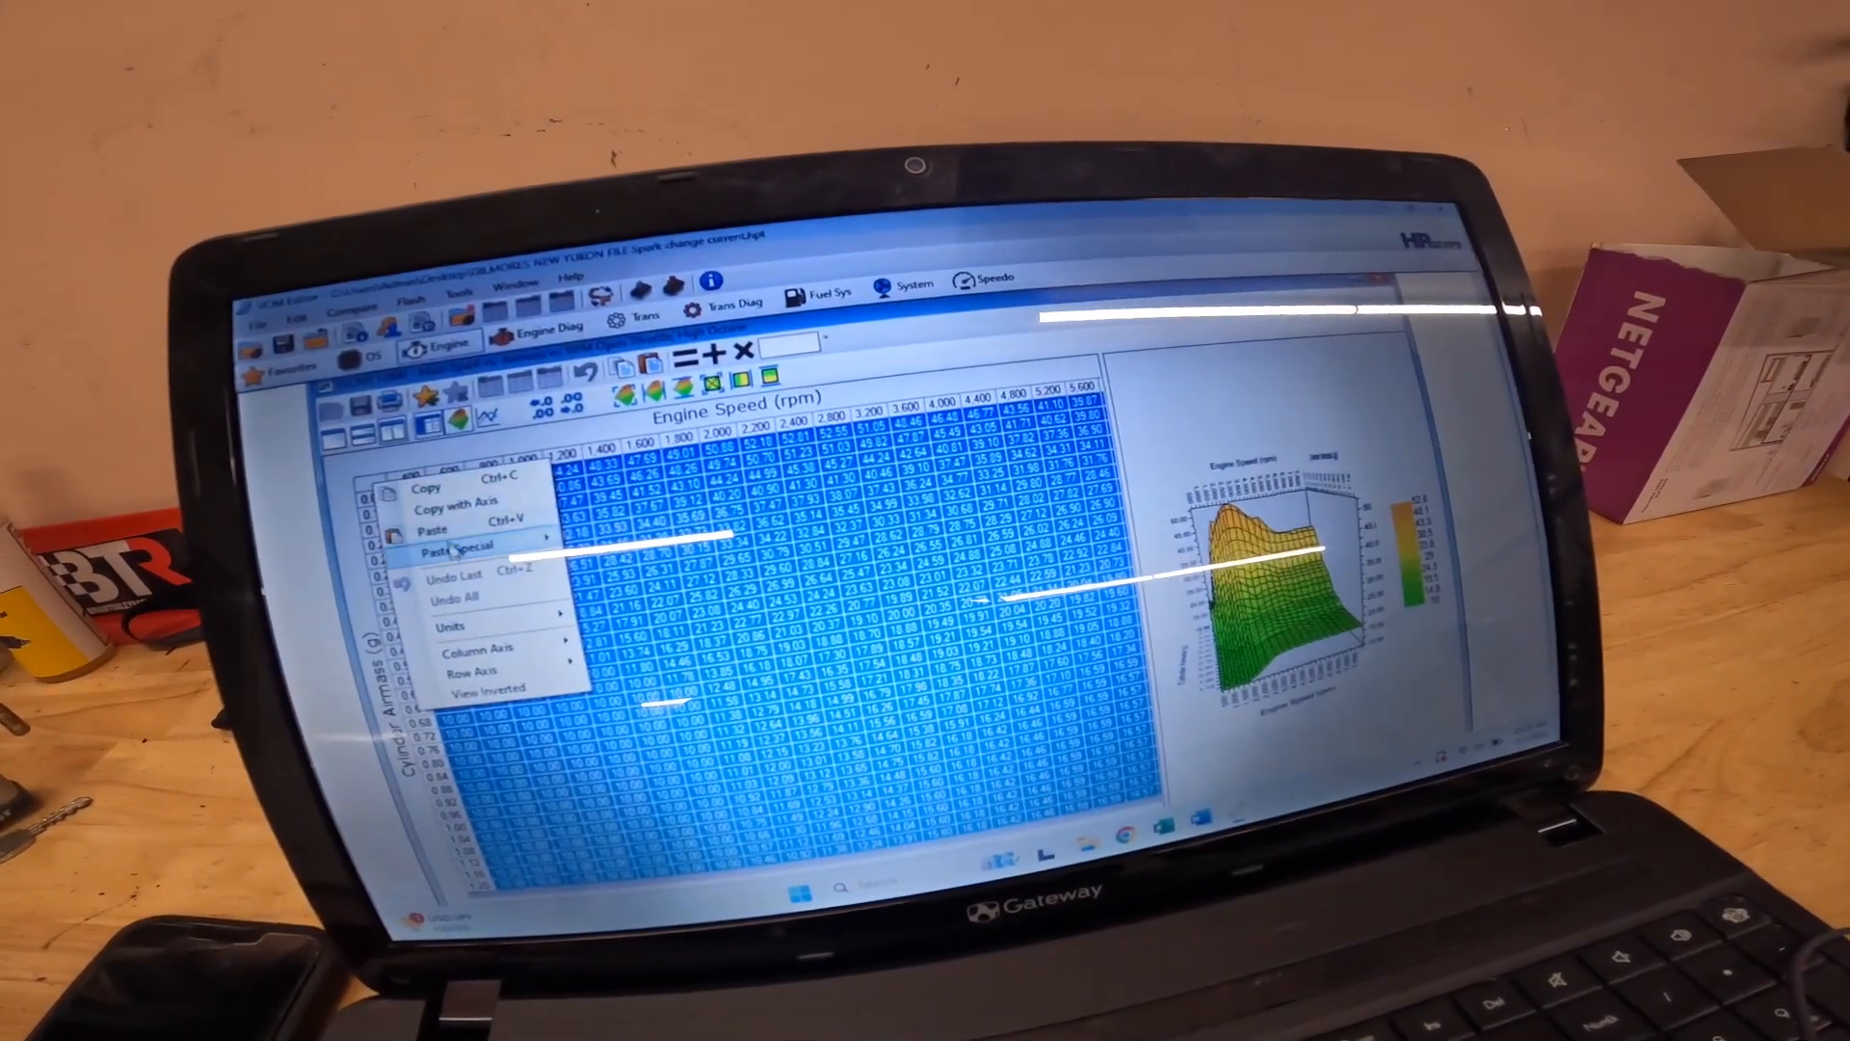
Apply a Paste Special Multiply by % to the selected spark table to reduce its values
{"action": "left_click", "coordinate": [466, 546]}
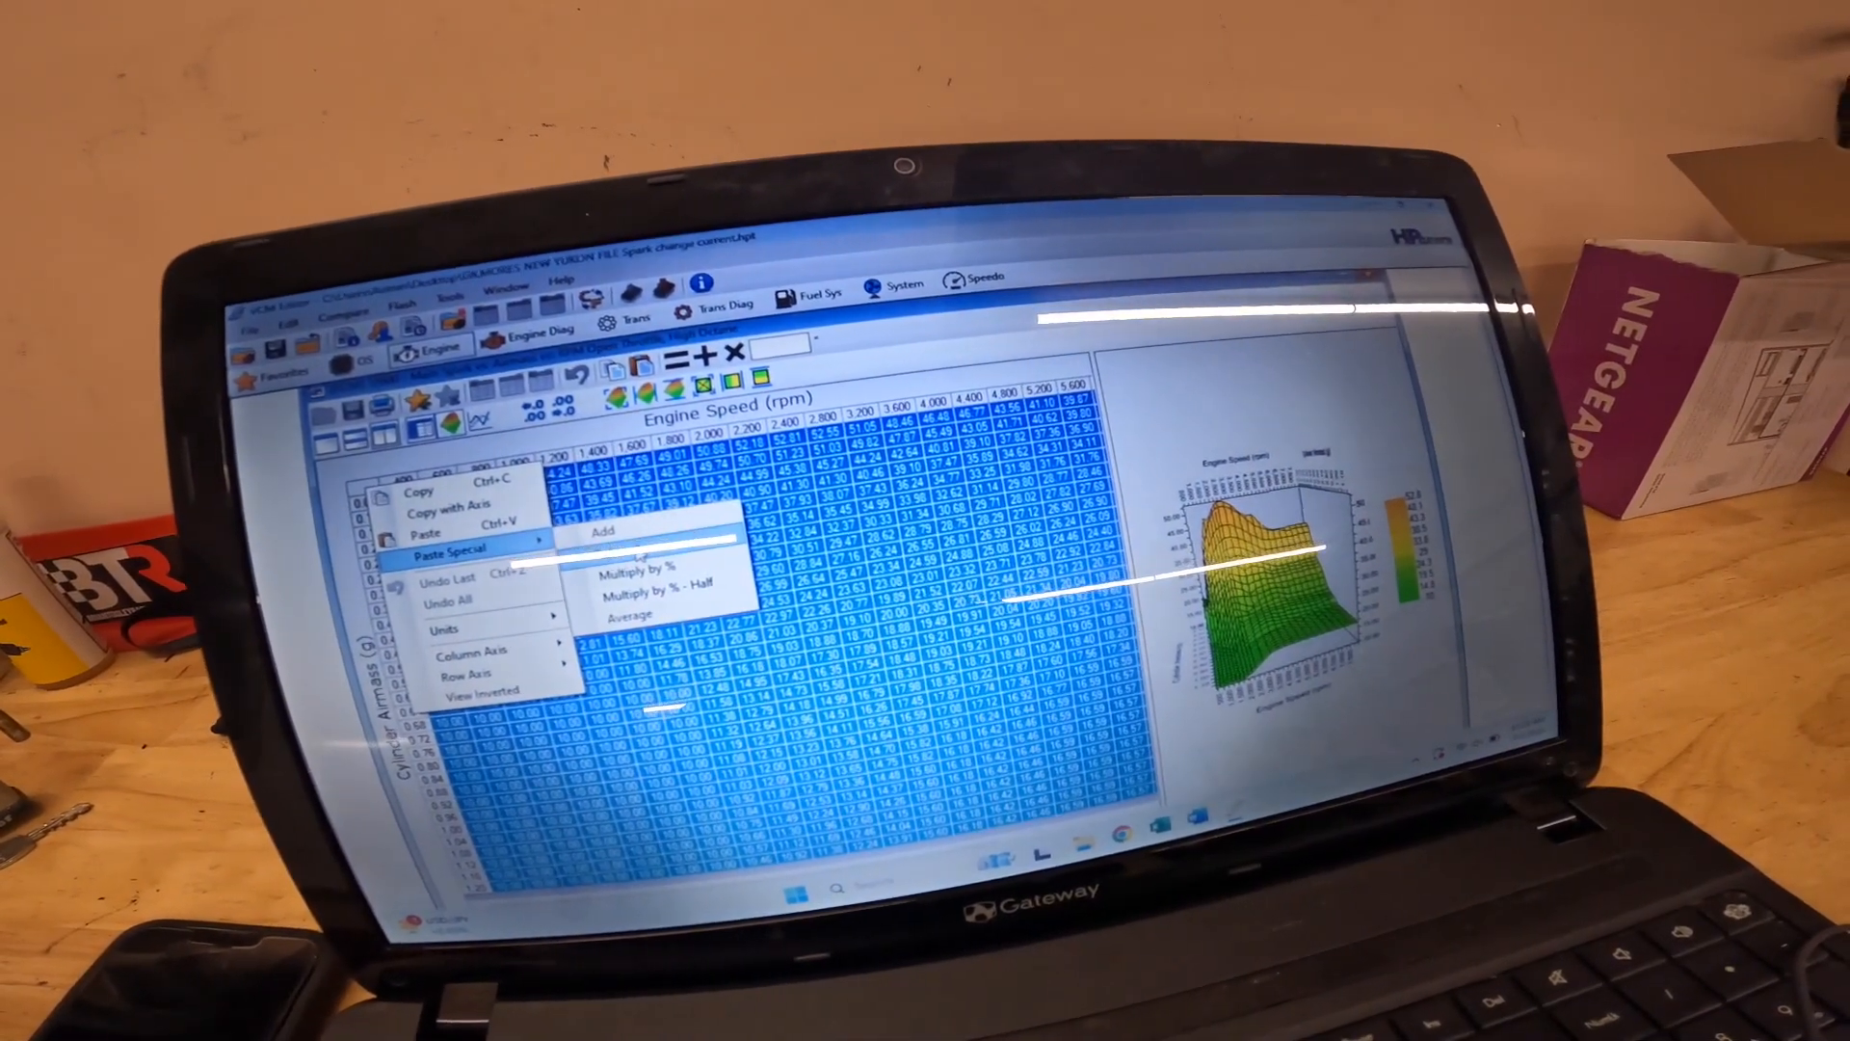
{"action": "left_click", "coordinate": [603, 532]}
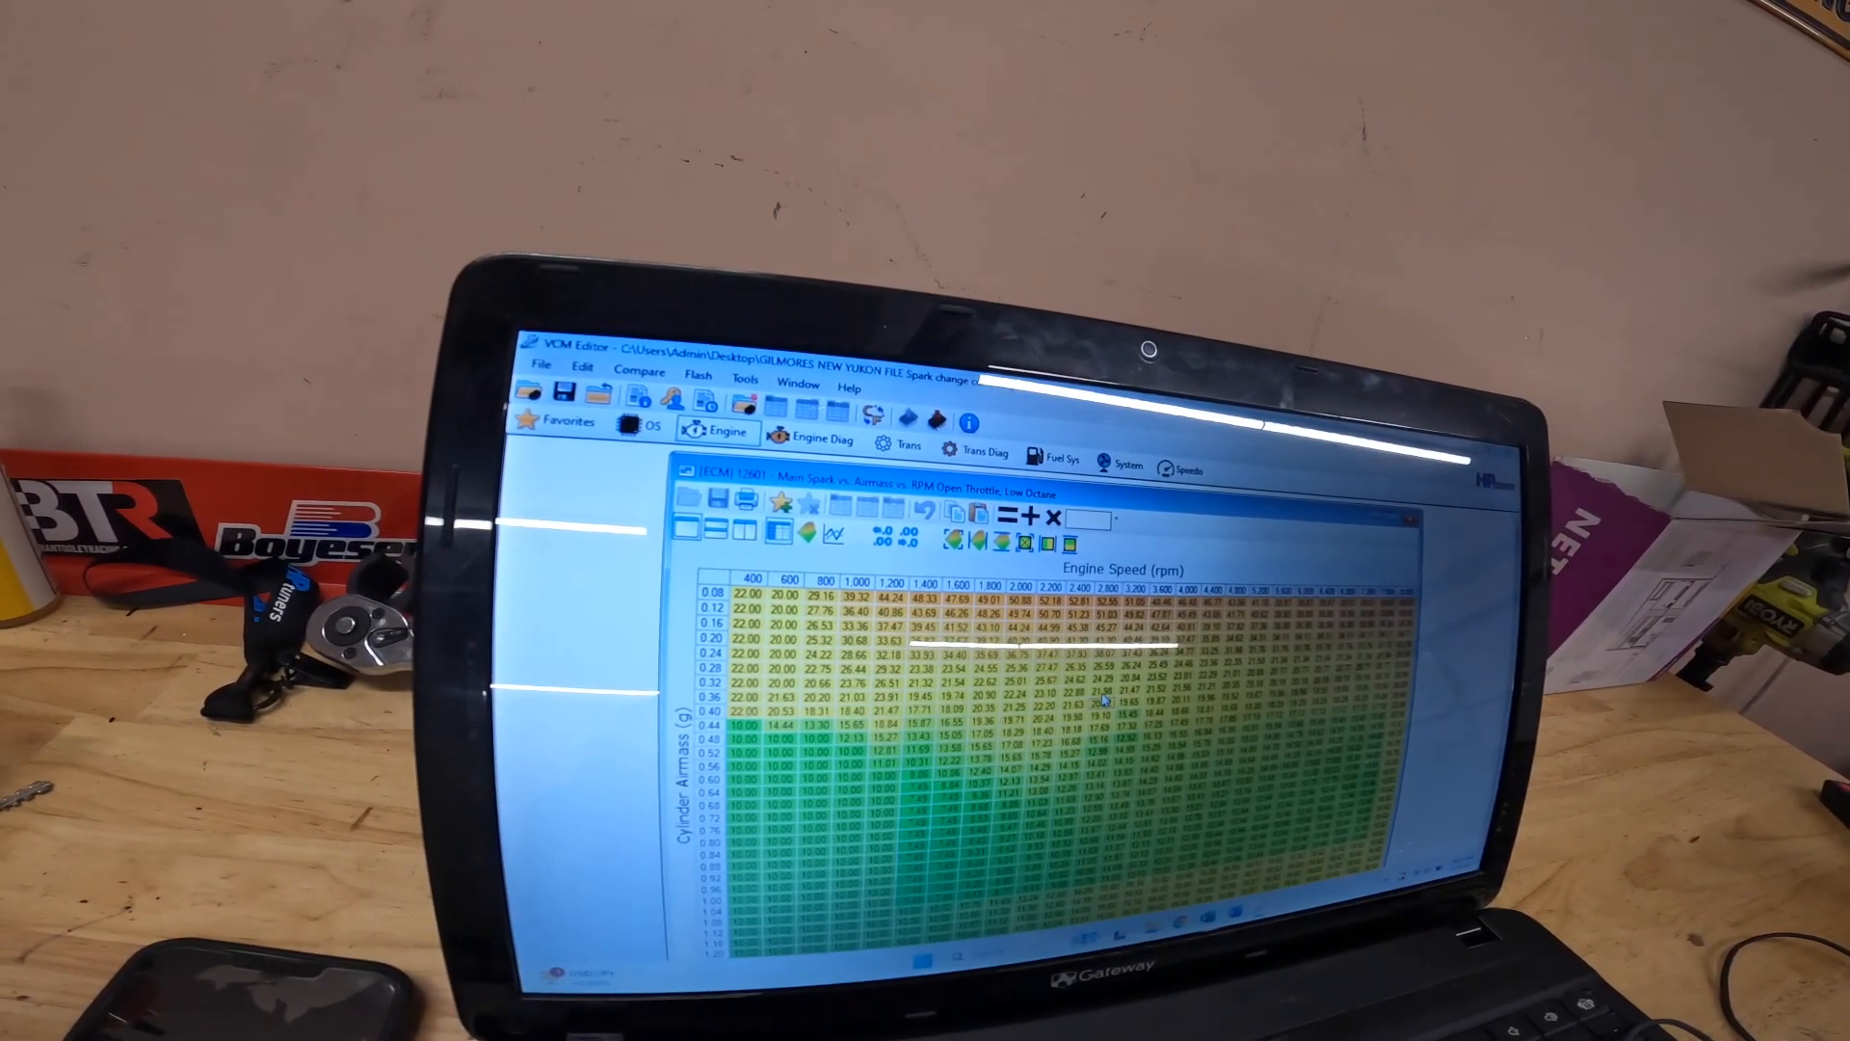
Show the Paste Special options for the selected low-octane spark table cells
{"action": "right_click", "coordinate": [1103, 702]}
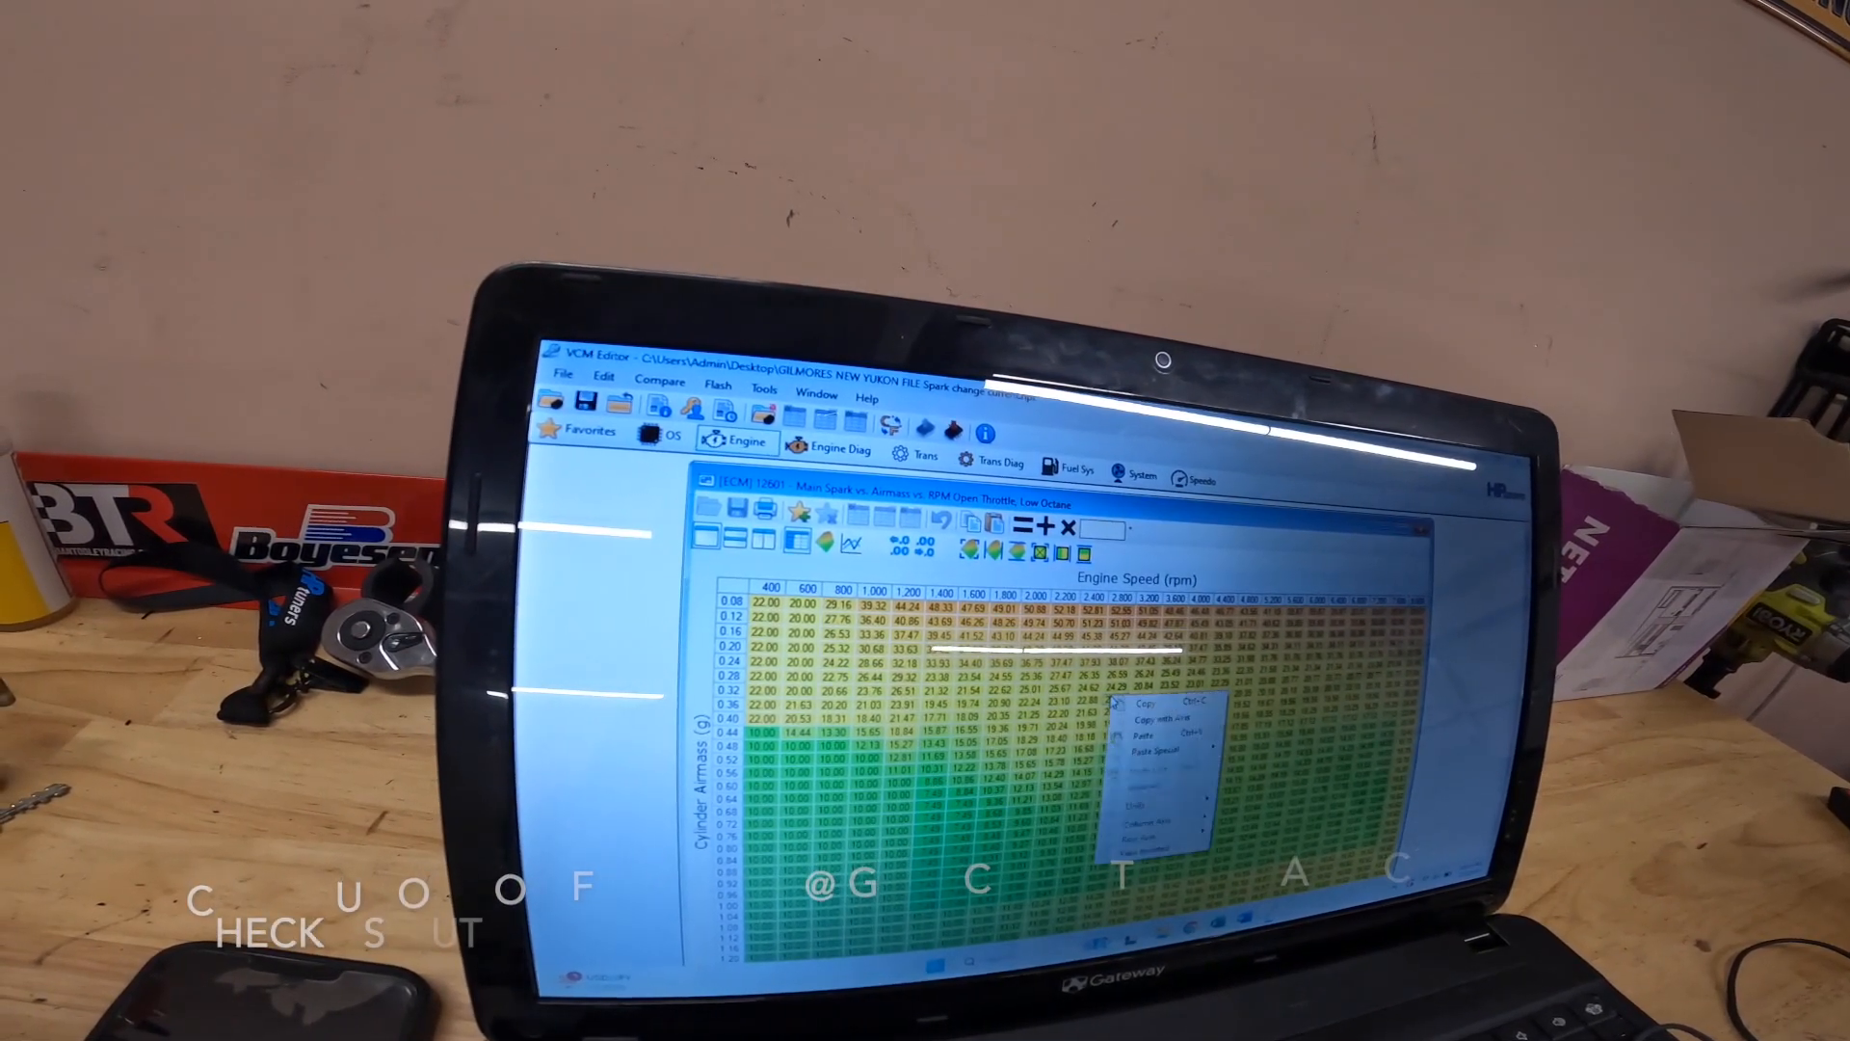
{"action": "mouse_move", "coordinate": [1150, 748]}
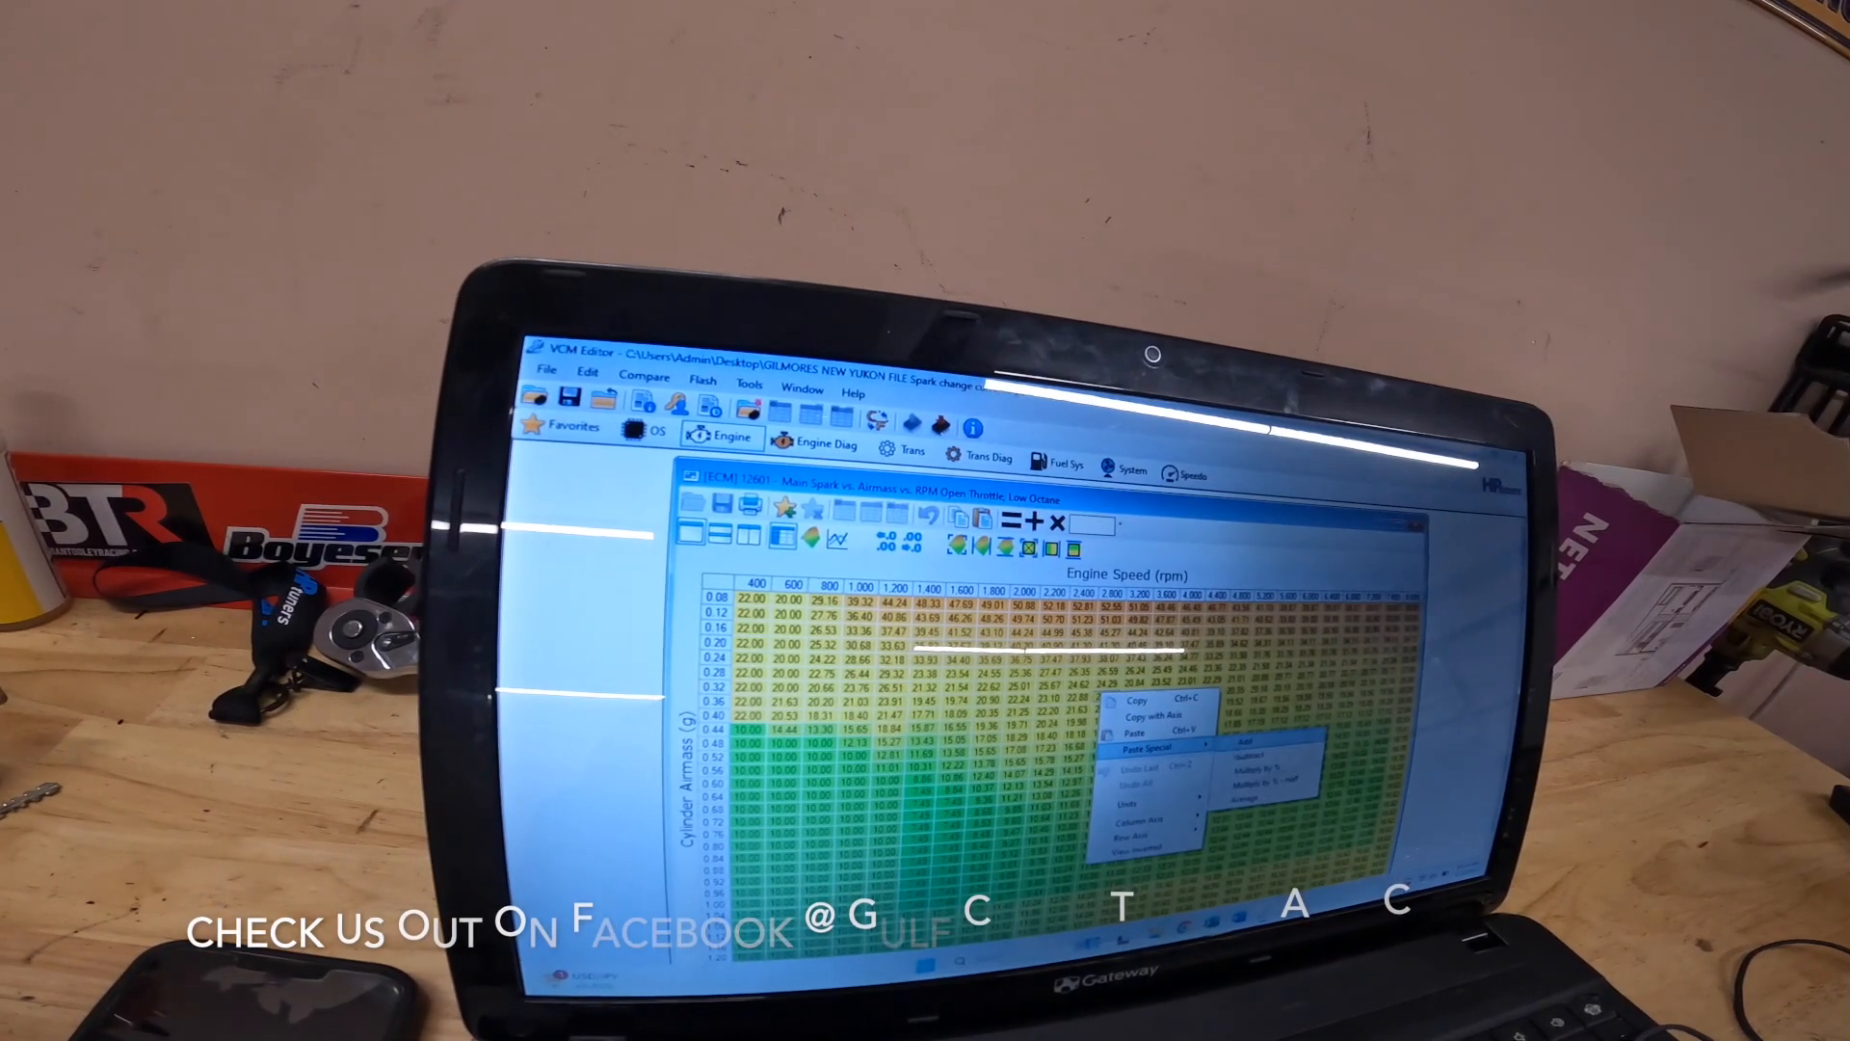